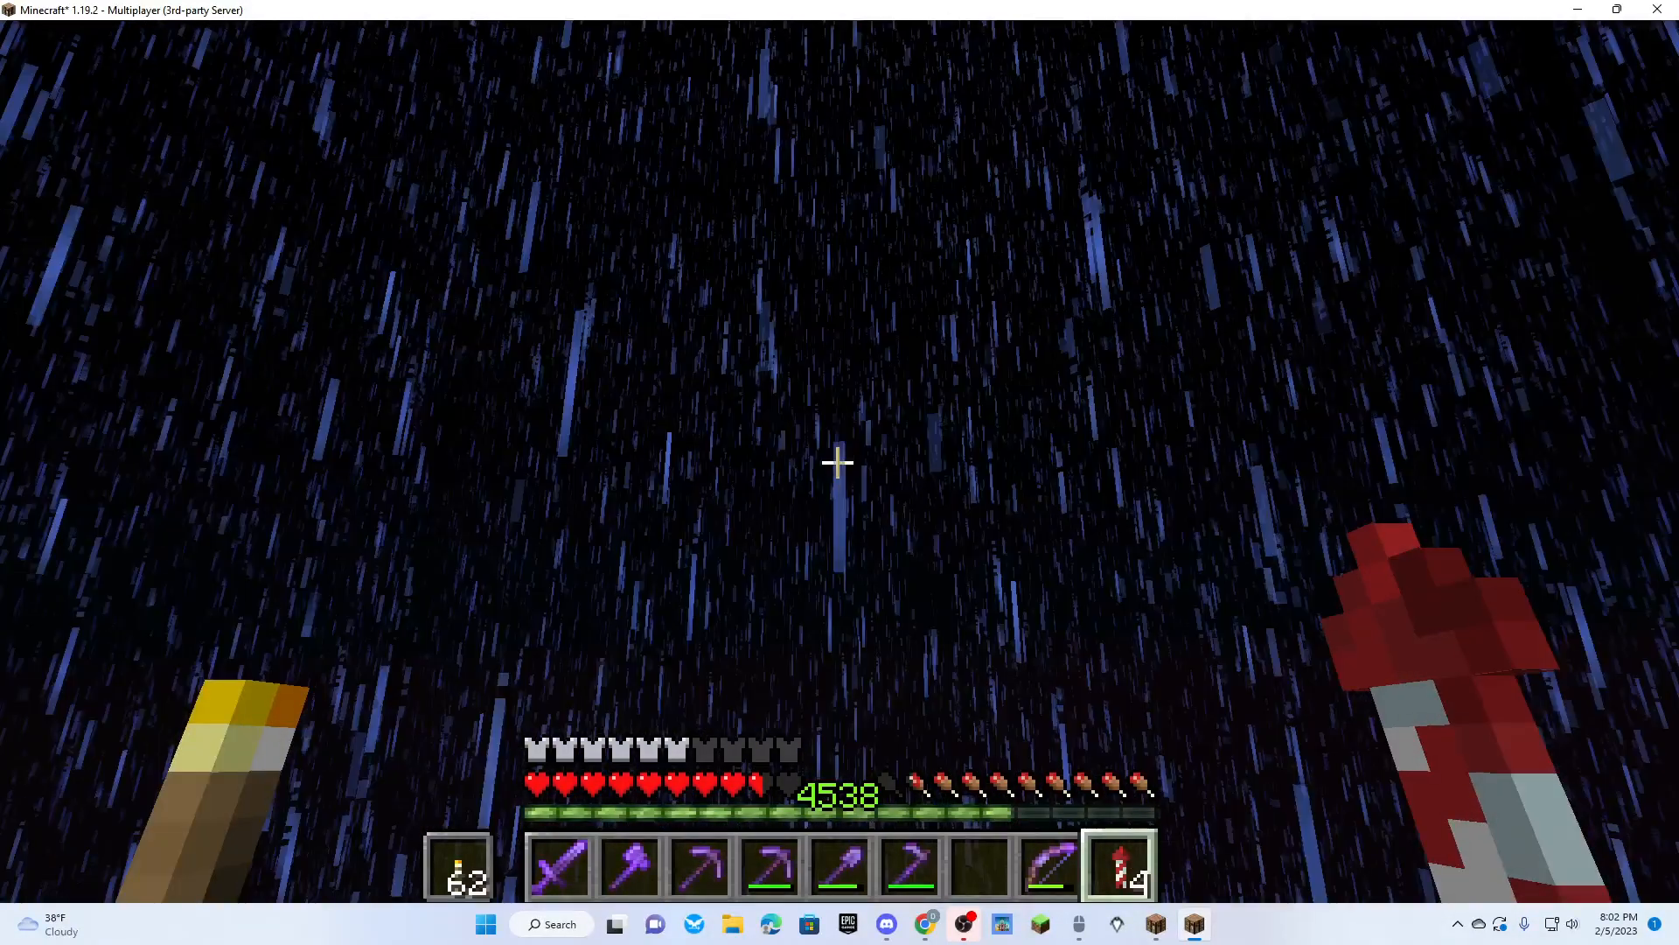
Check the gear in the inventory mid-flight, then resume gliding toward the sky base
{"action": "key", "text": "e"}
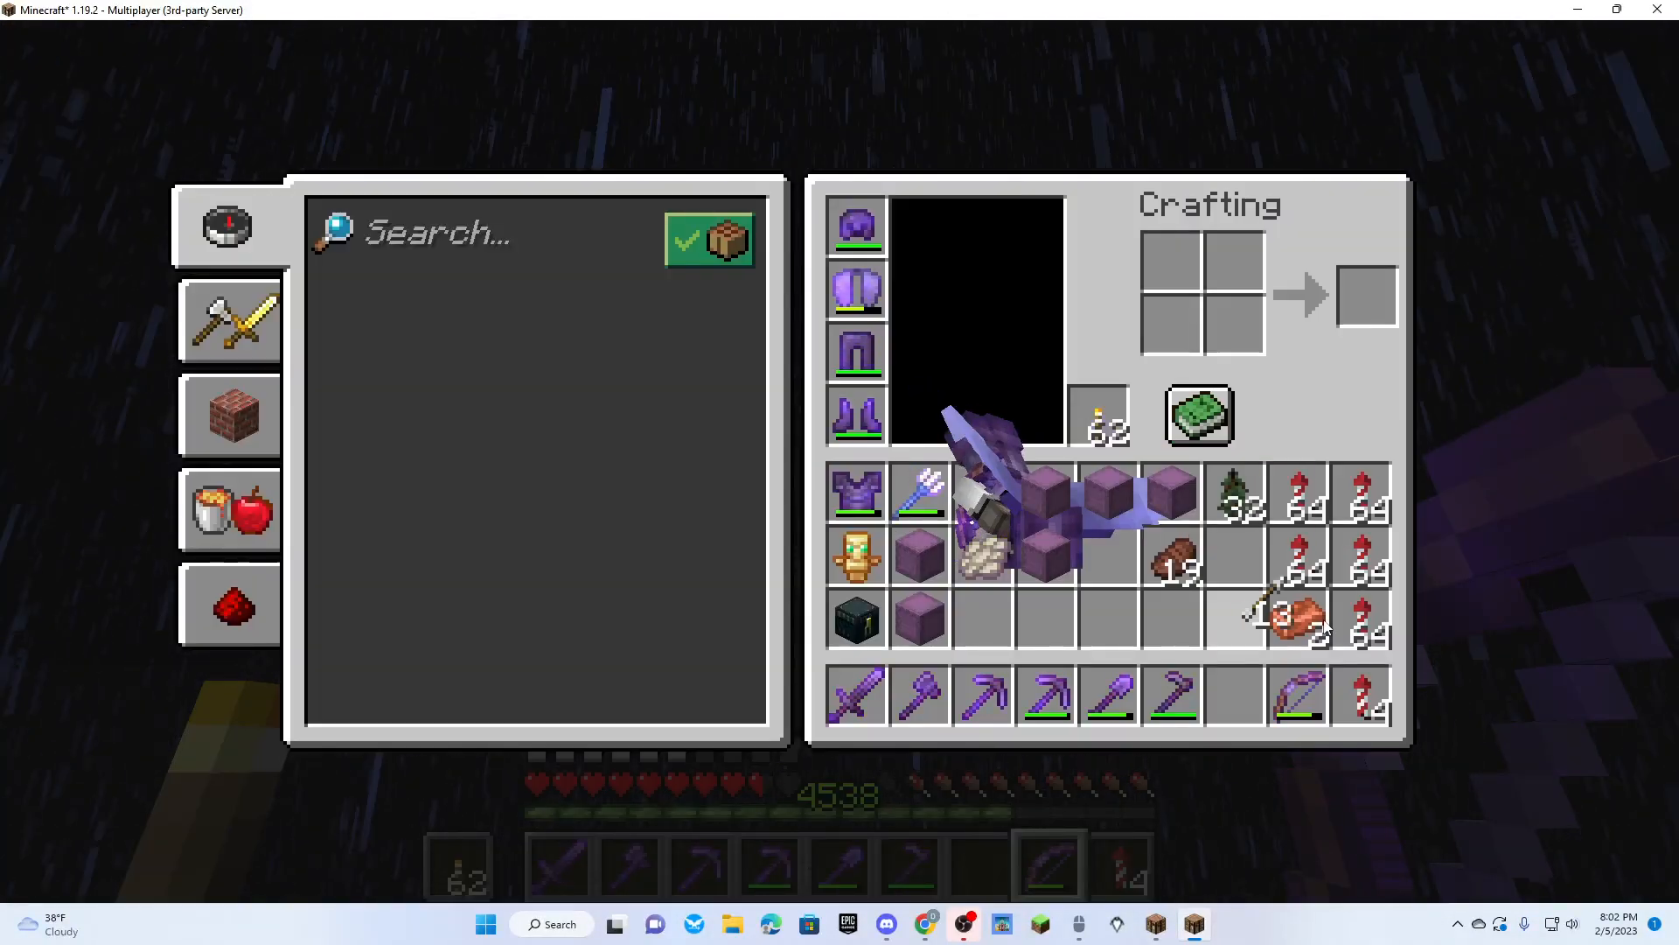
{"action": "key", "text": "Escape"}
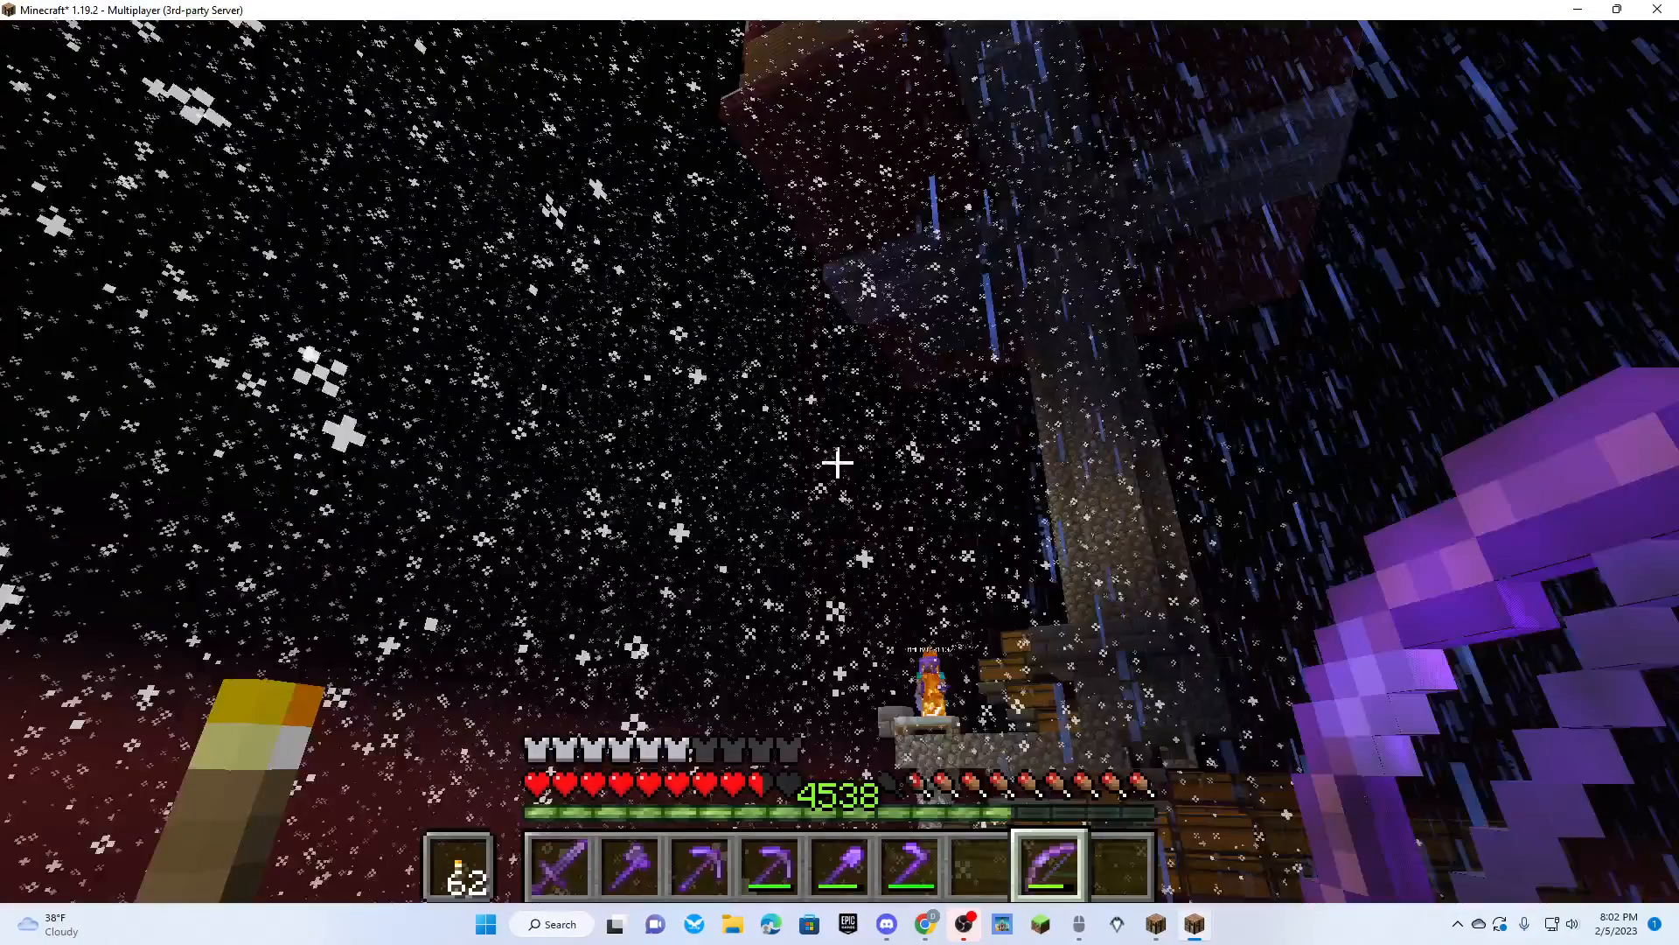
{"action": "key", "text": "e"}
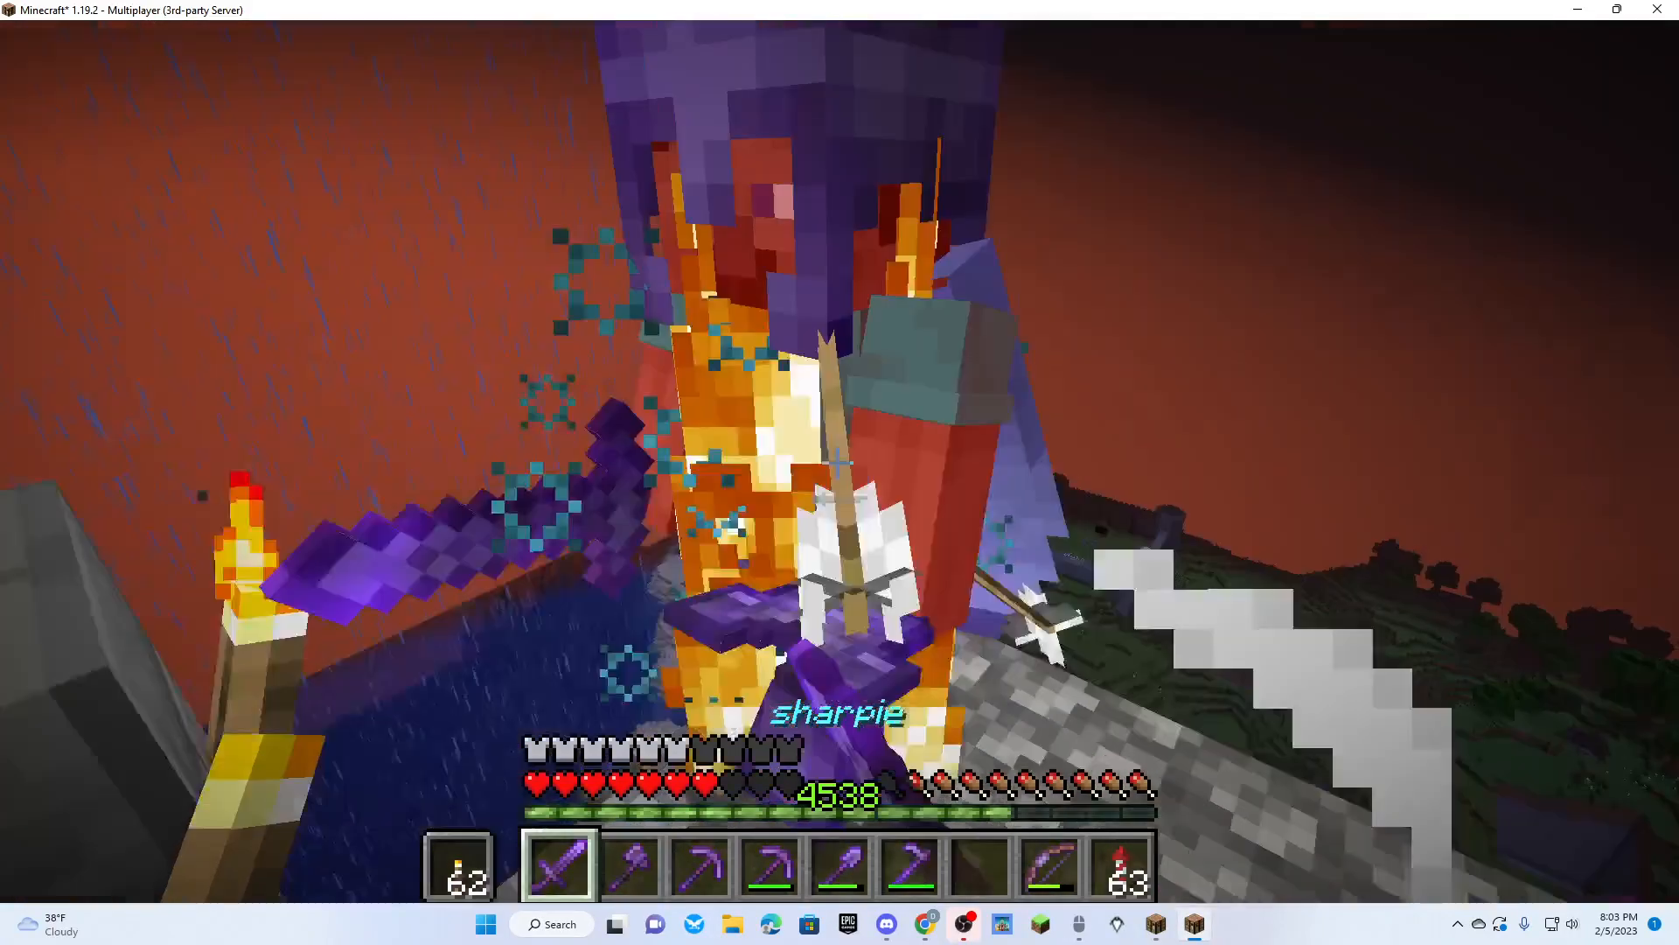
{"action": "mouse_move", "coordinate": [839, 462]}
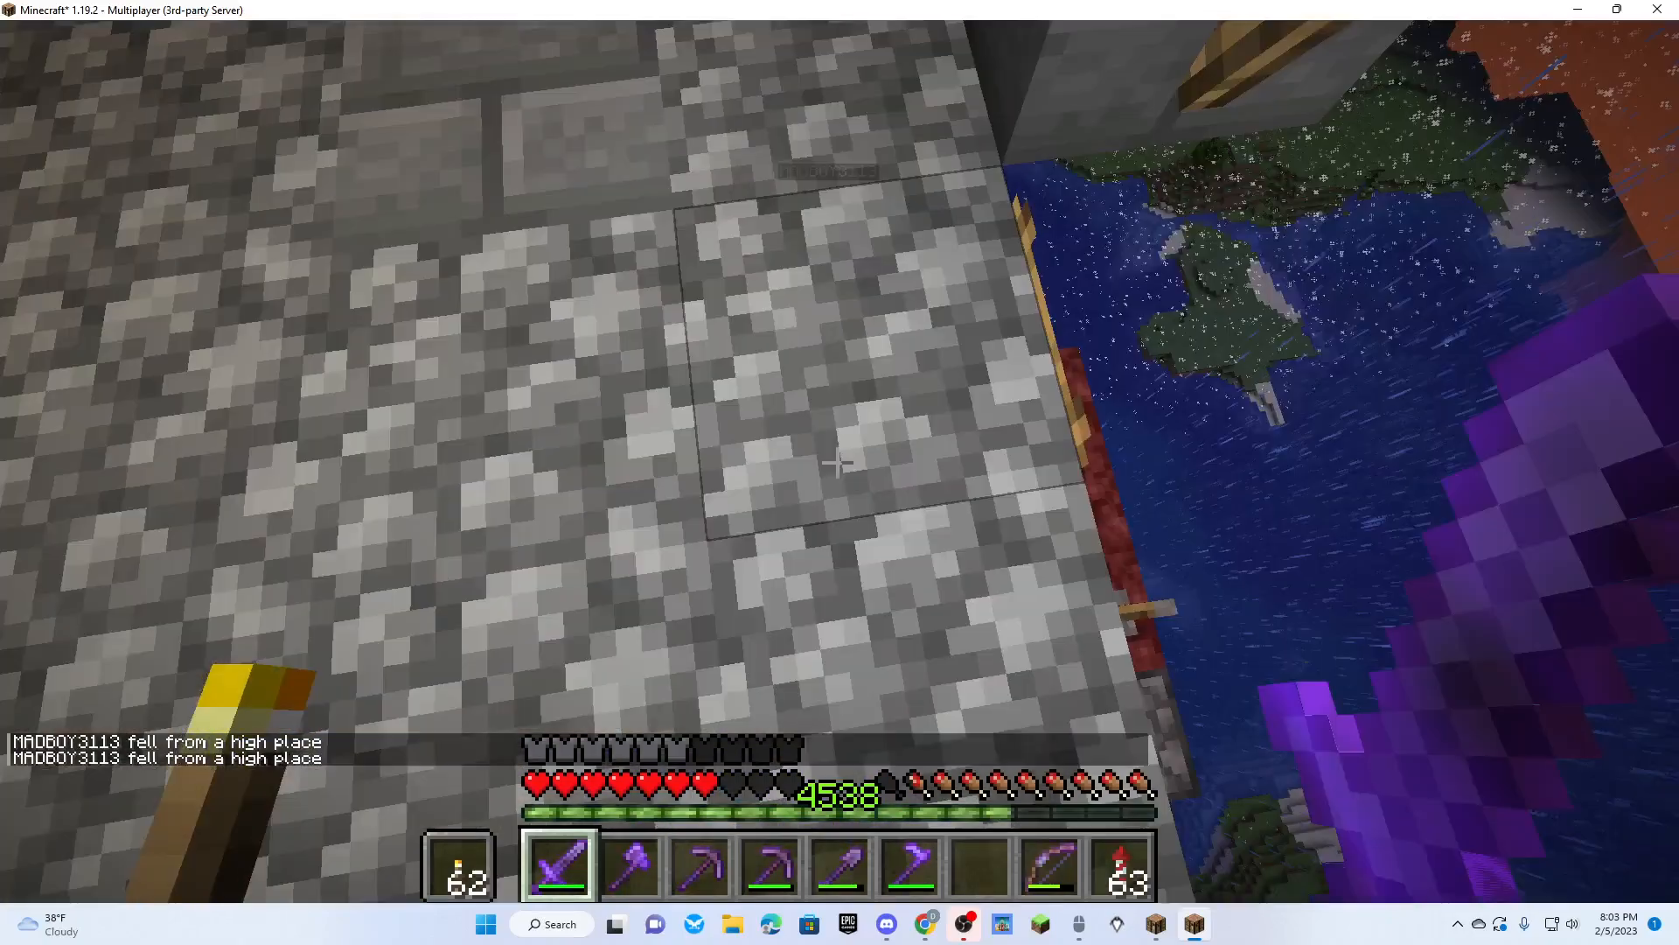
{"action": "mouse_move", "coordinate": [839, 469]}
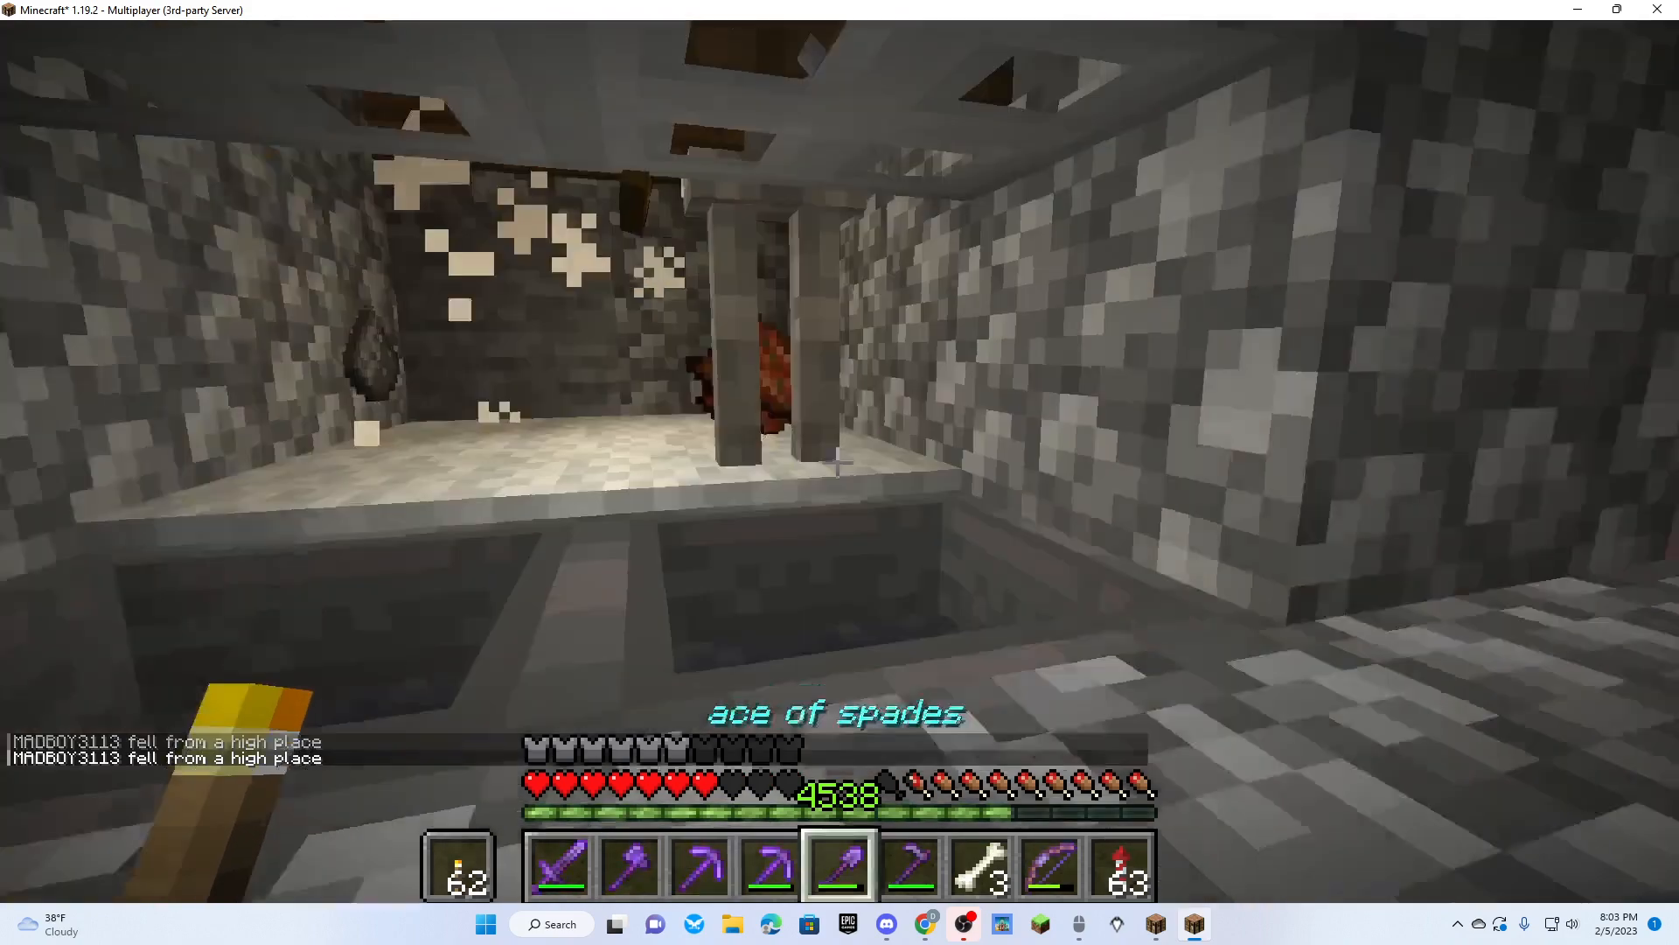
{"action": "key", "text": "e"}
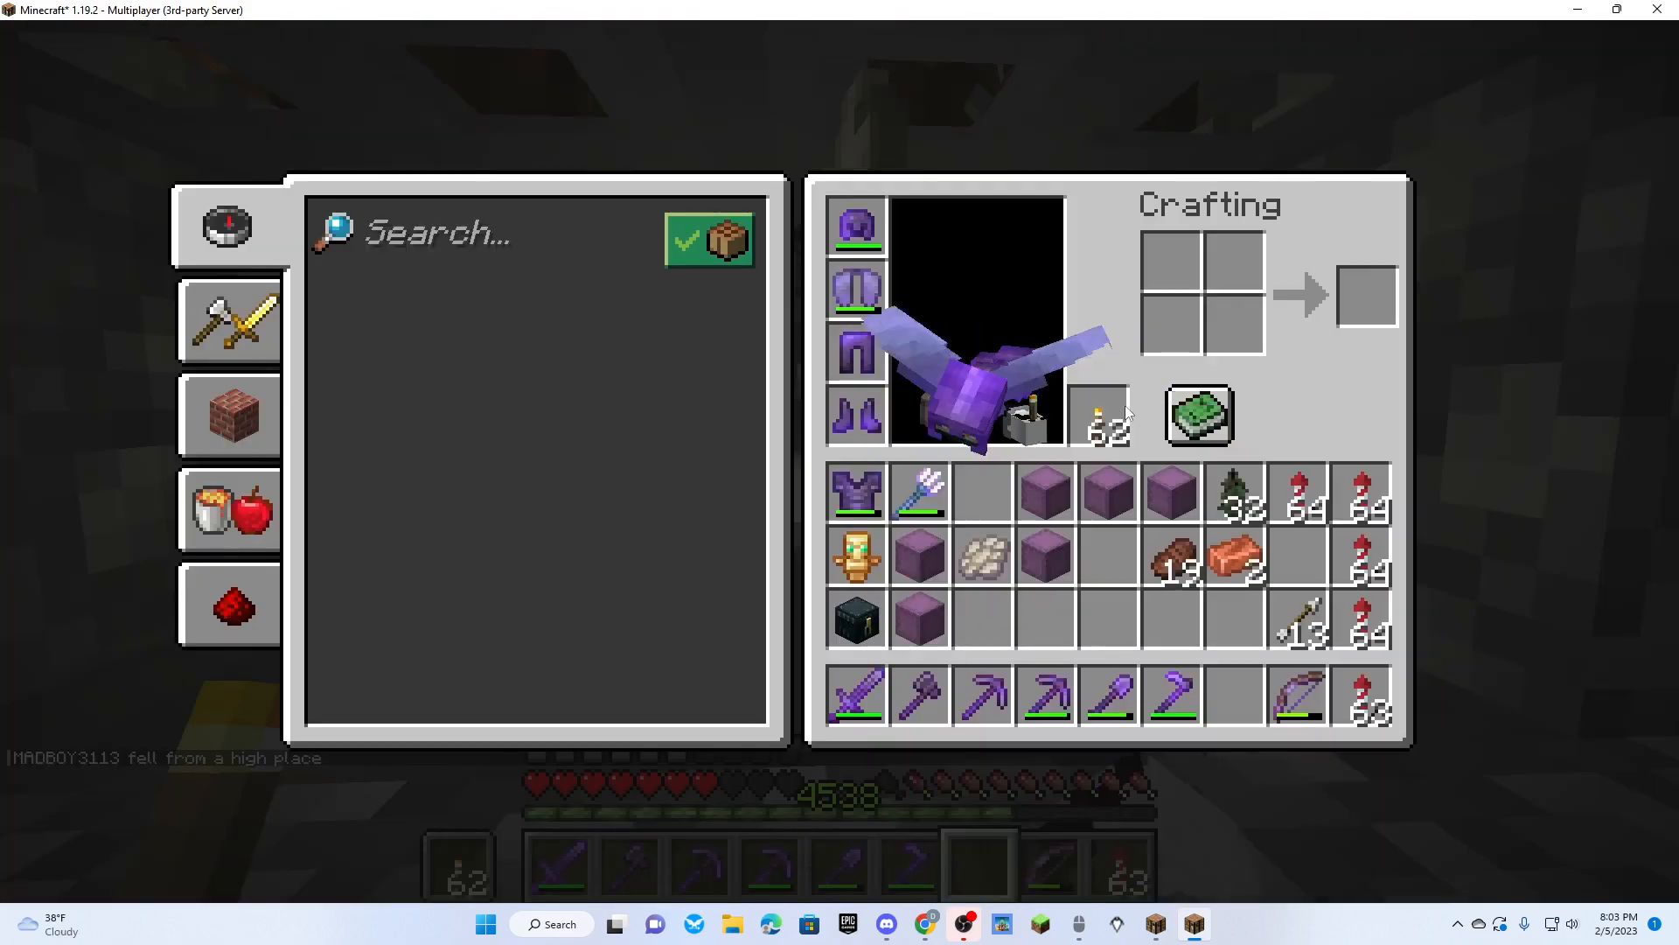
{"action": "key", "text": "Escape"}
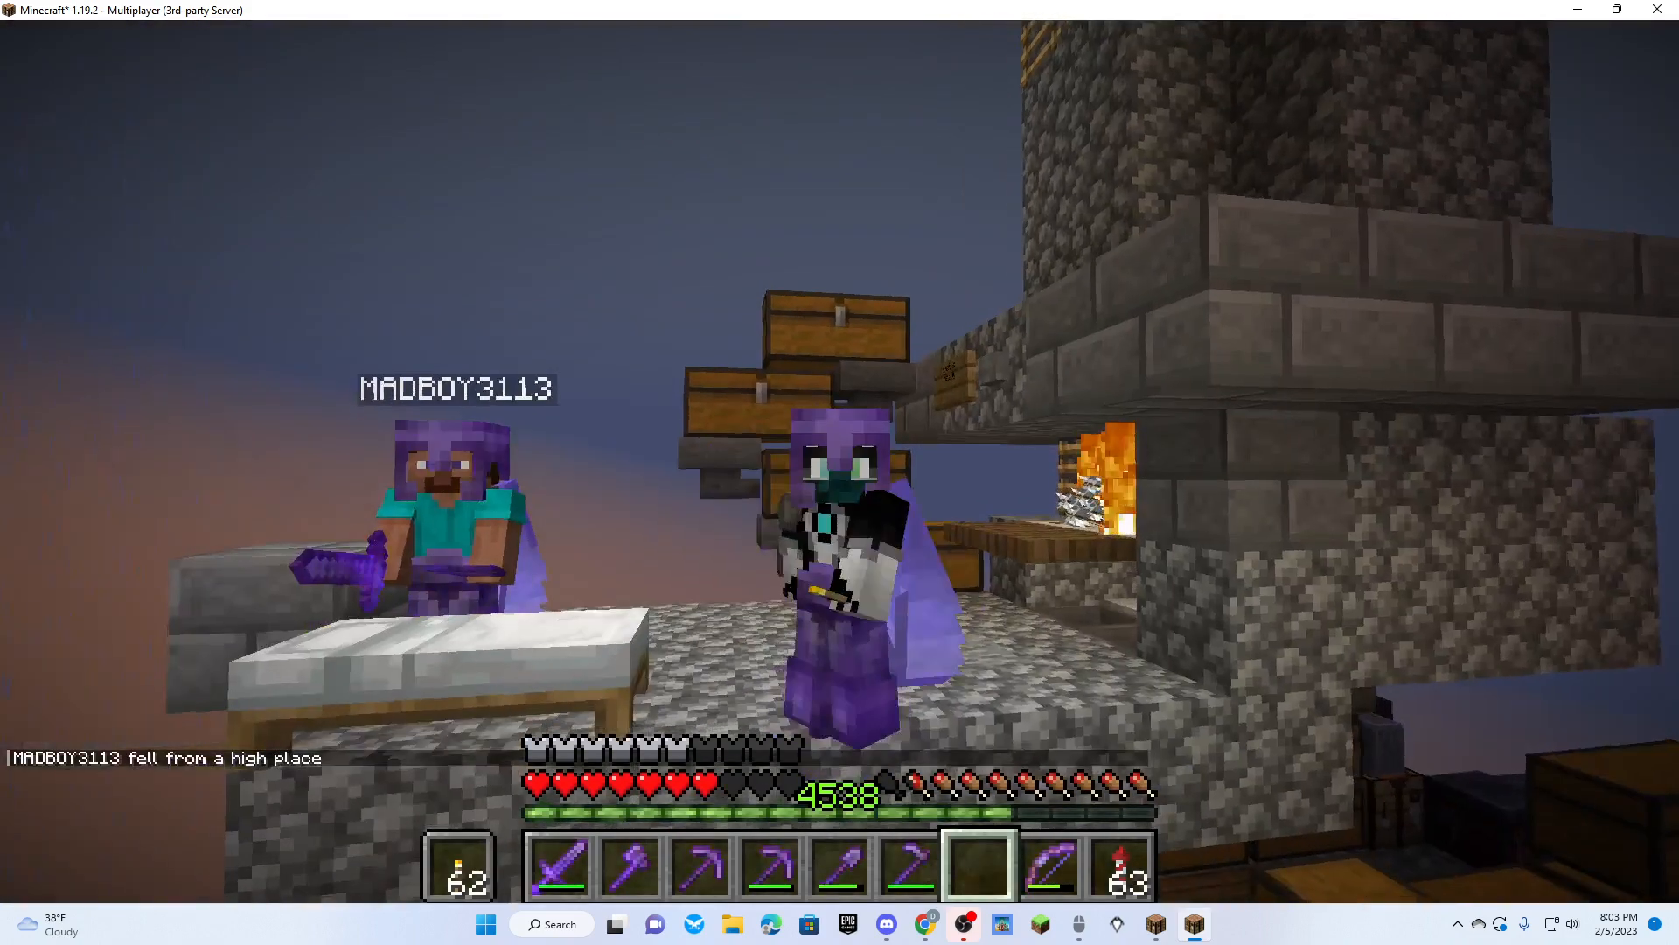